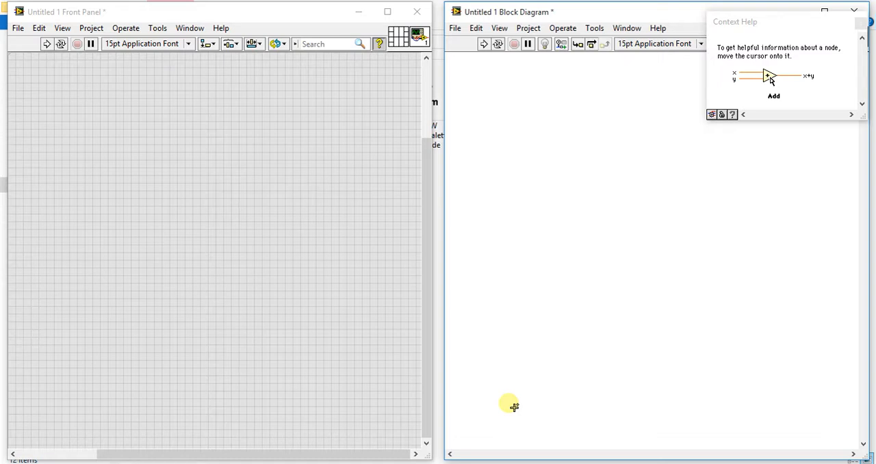
- Place a Negate function from the Numeric functions palette onto the empty block diagram
right_click(510, 404)
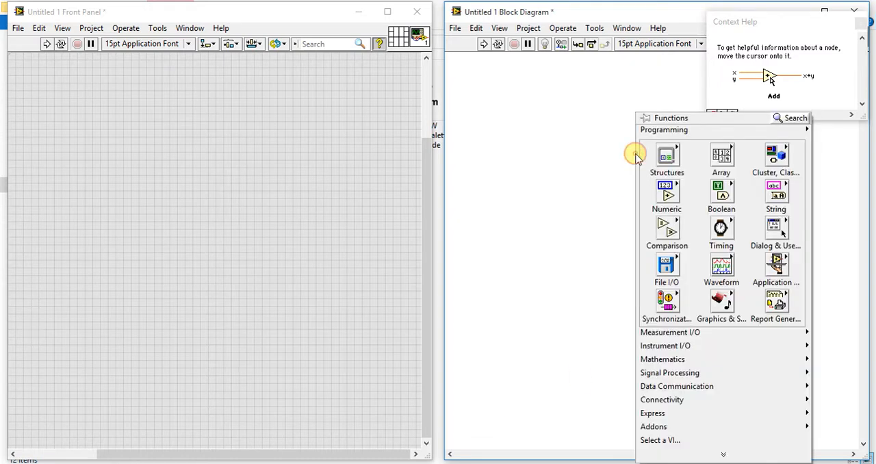
left_click(666, 194)
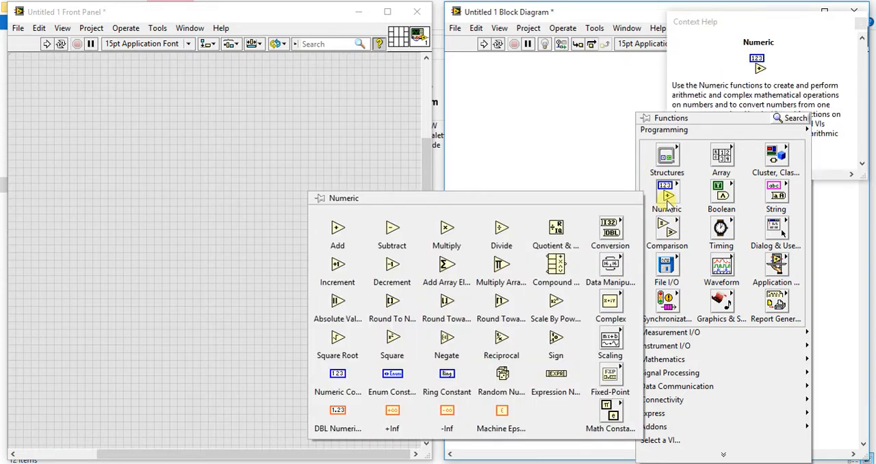
left_click(446, 336)
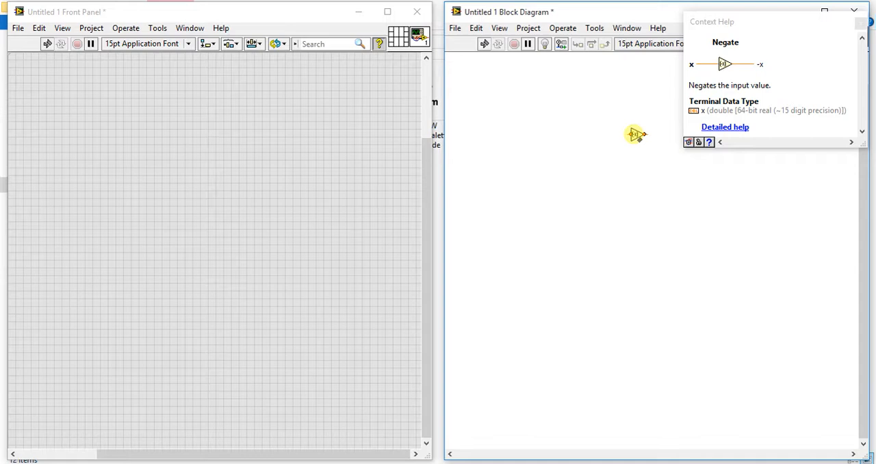
- Create control x on Negate's input and indicator -x on its output
right_click(633, 134)
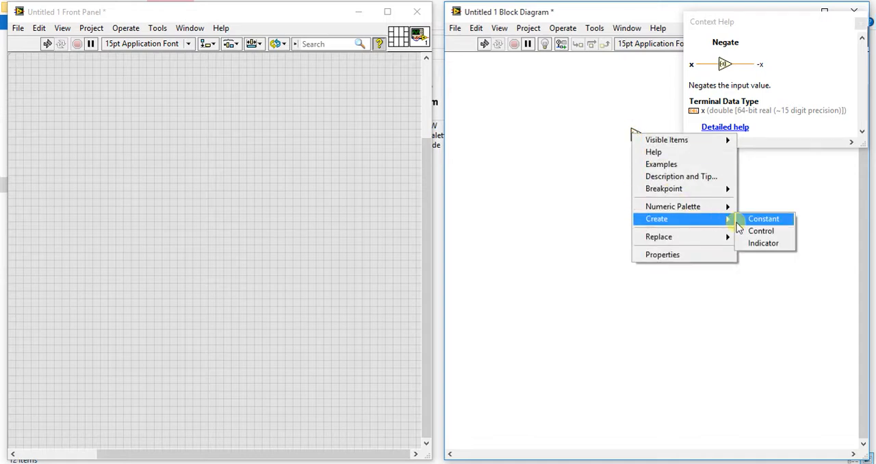
left_click(763, 218)
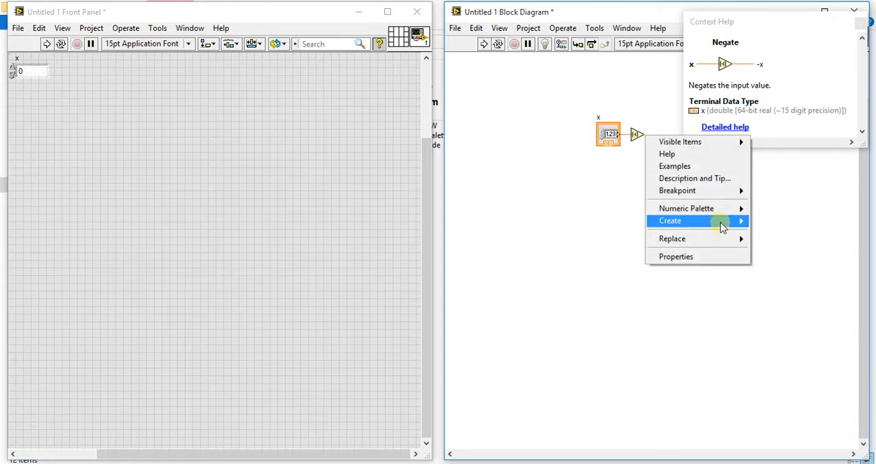
left_click(669, 220)
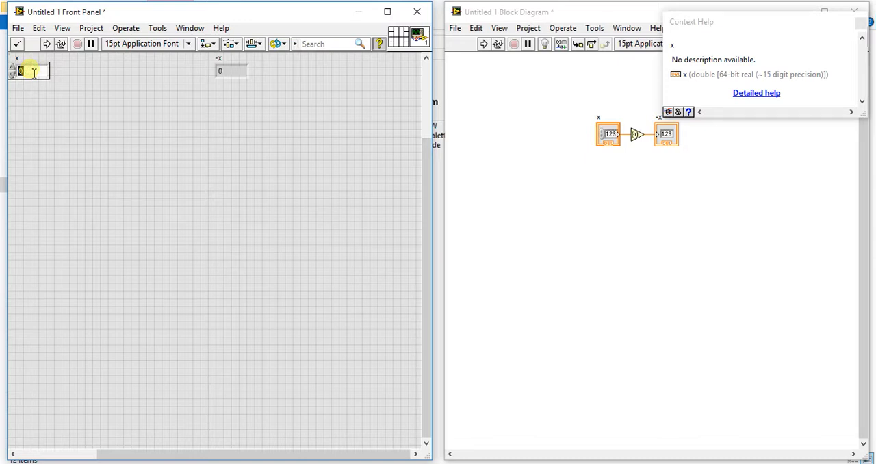
- Run the VI with x at 10 and -110, finishing with x = 10 giving -10
type("10")
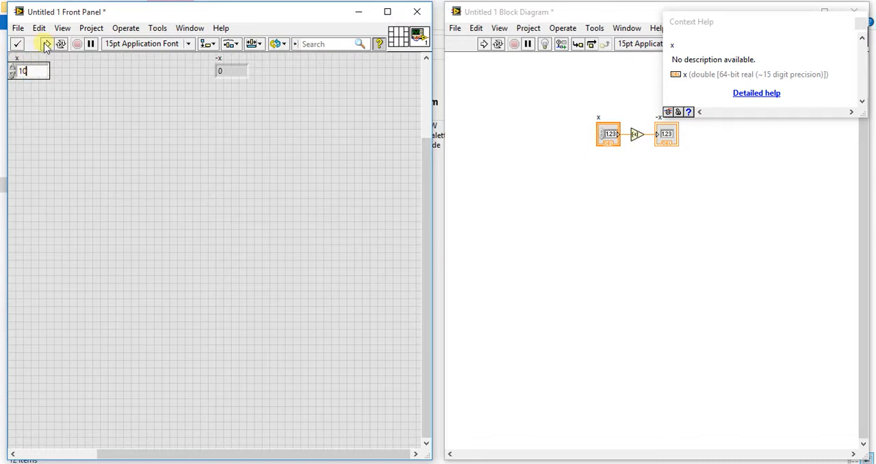
left_click(46, 44)
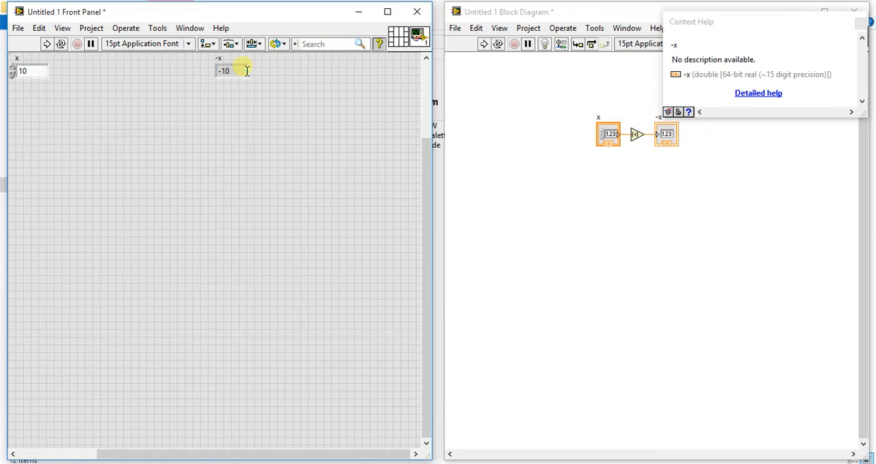
left_click(24, 71)
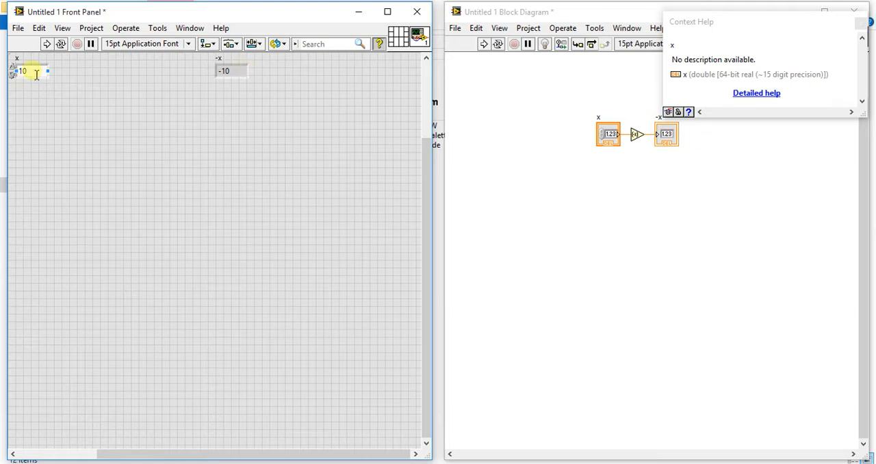
type("-1")
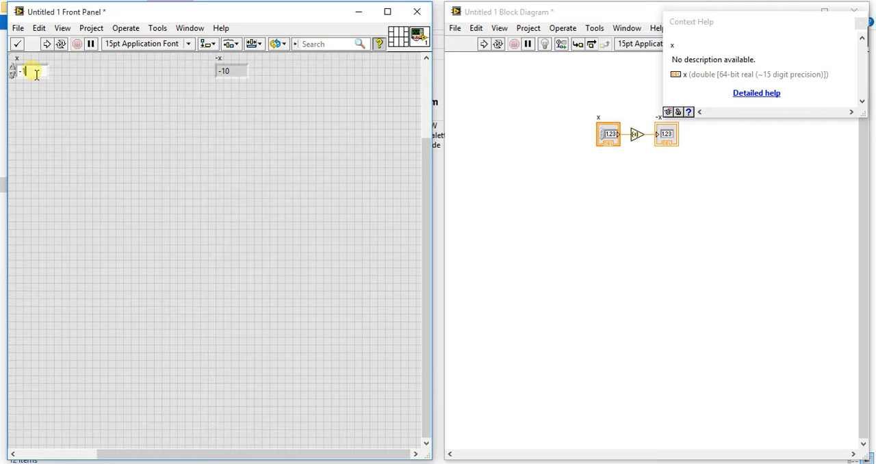
type("10")
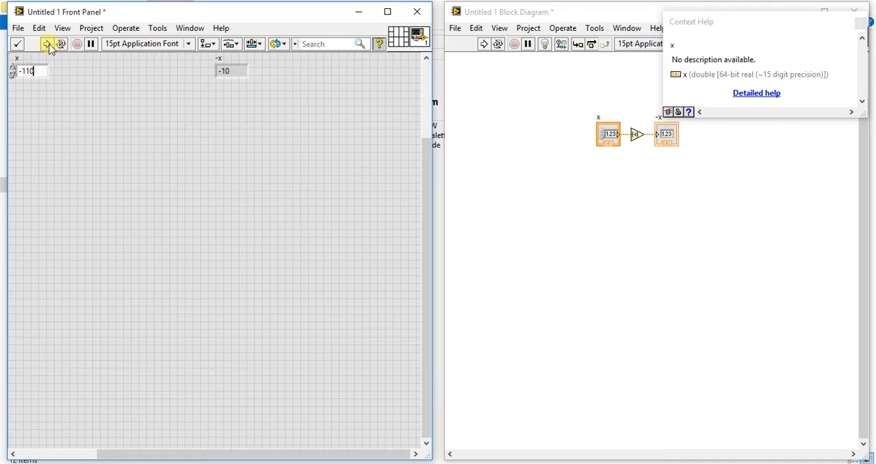
left_click(47, 44)
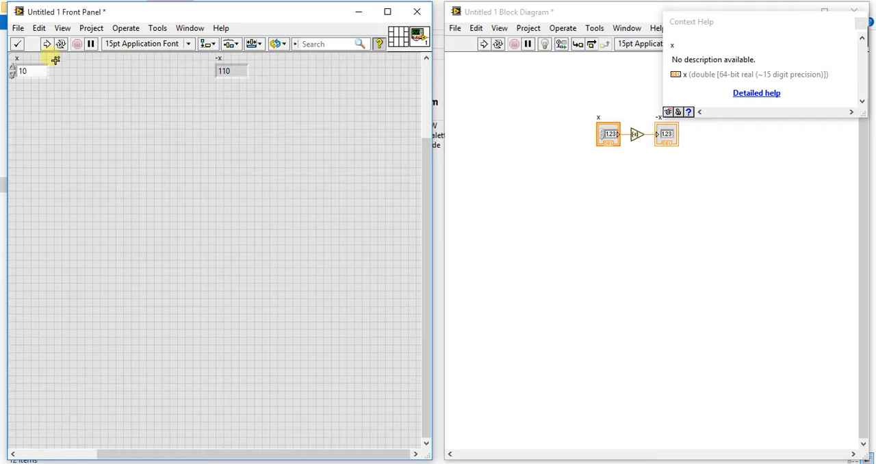
left_click(47, 43)
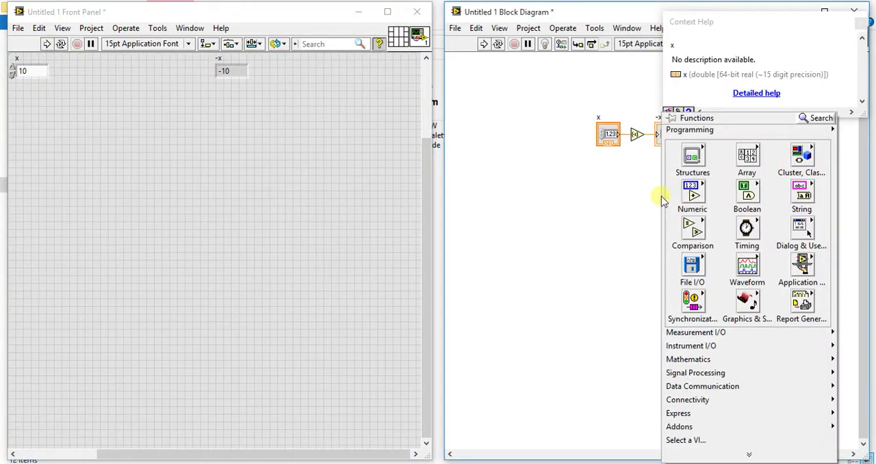
- Add a Reciprocal function branched from x, feeding a new 1/x indicator
left_click(692, 195)
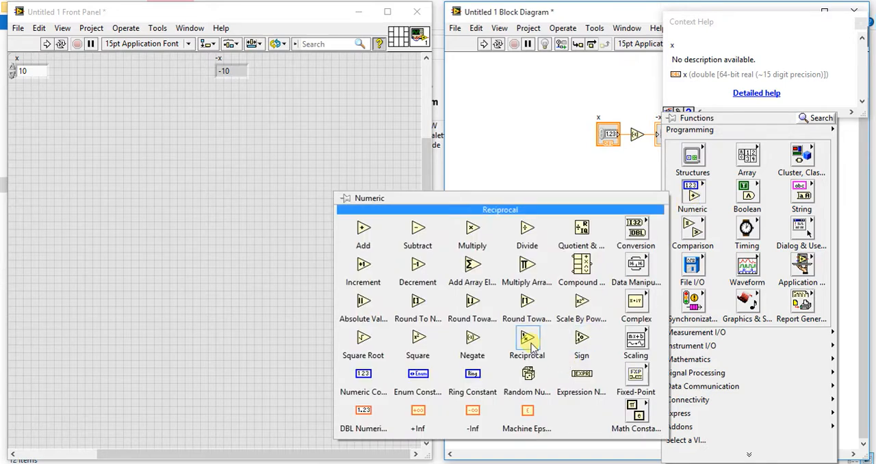
left_click(527, 338)
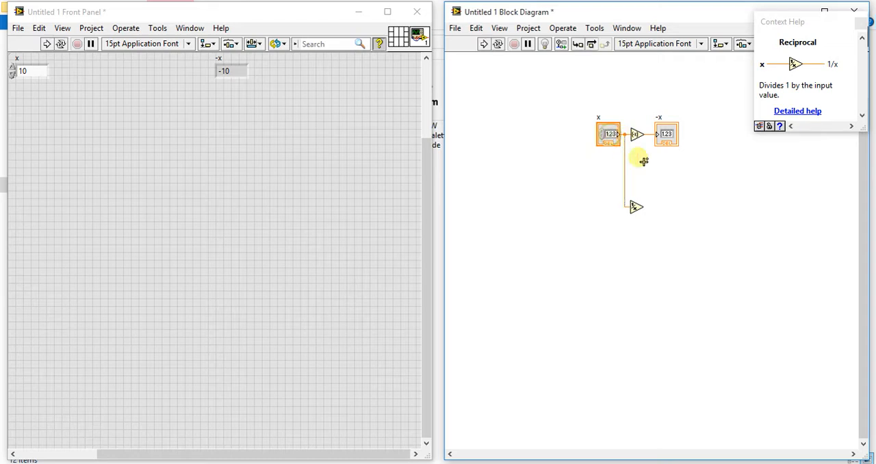
right_click(633, 207)
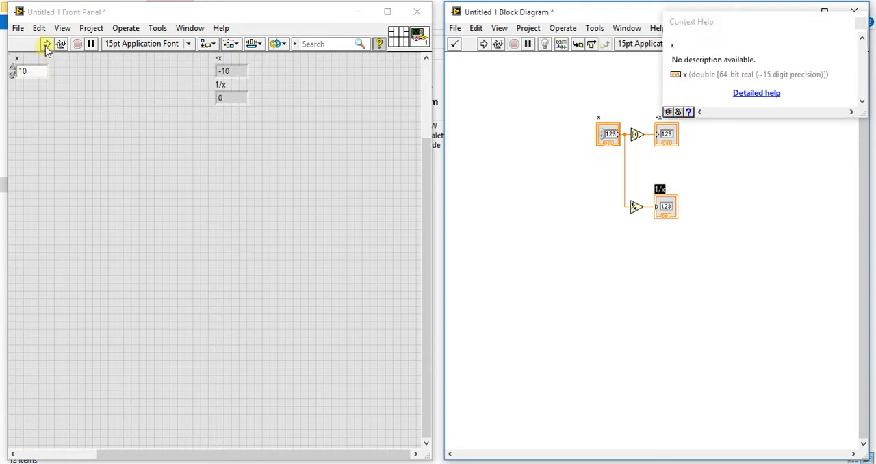
- Run the VI and enter 2 for x, so -x reads -2 and 1/x 0.5
left_click(47, 43)
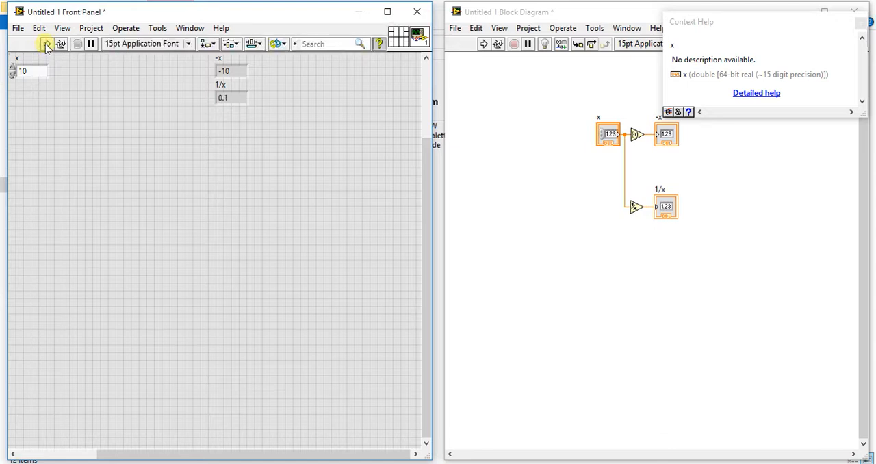
mouse_move(46, 43)
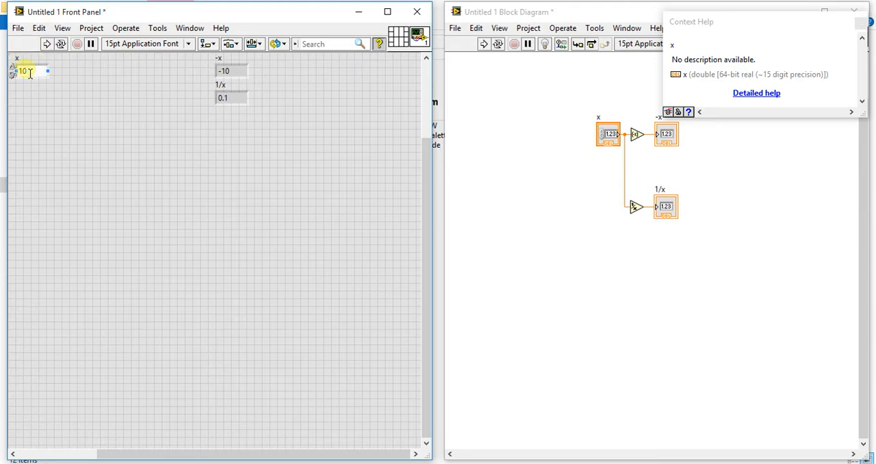
type("20")
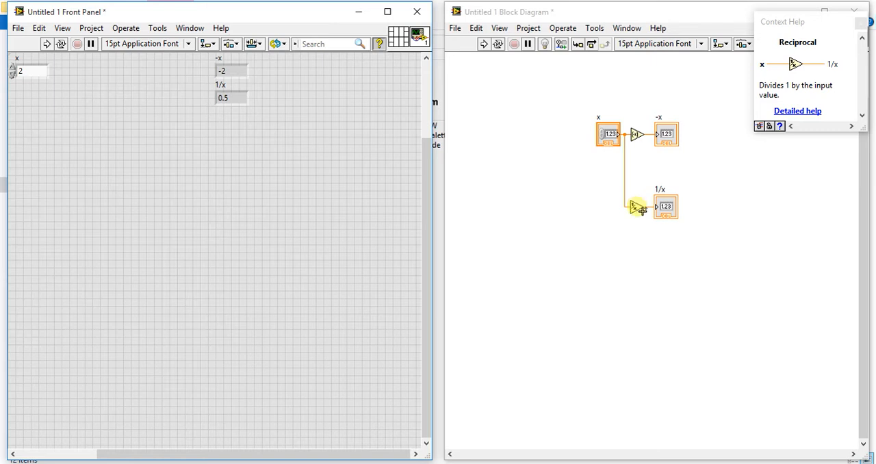
- Place a Sign function under Reciprocal from the Numeric palette and wire x into it
right_click(636, 209)
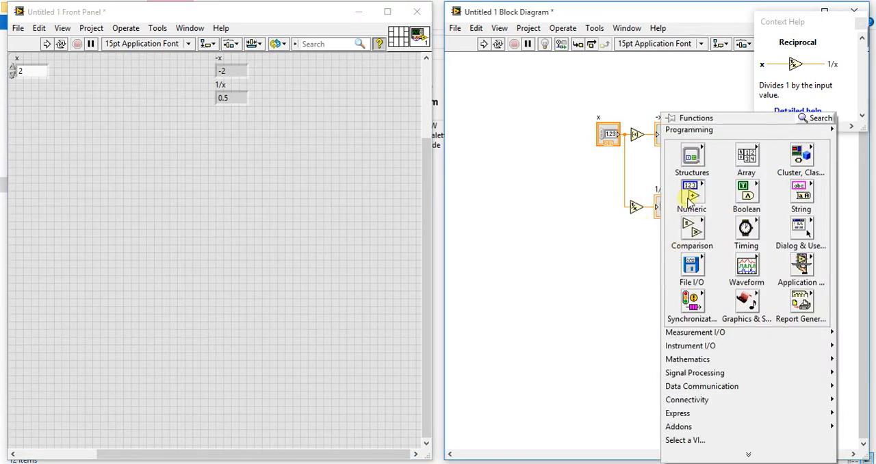
left_click(638, 285)
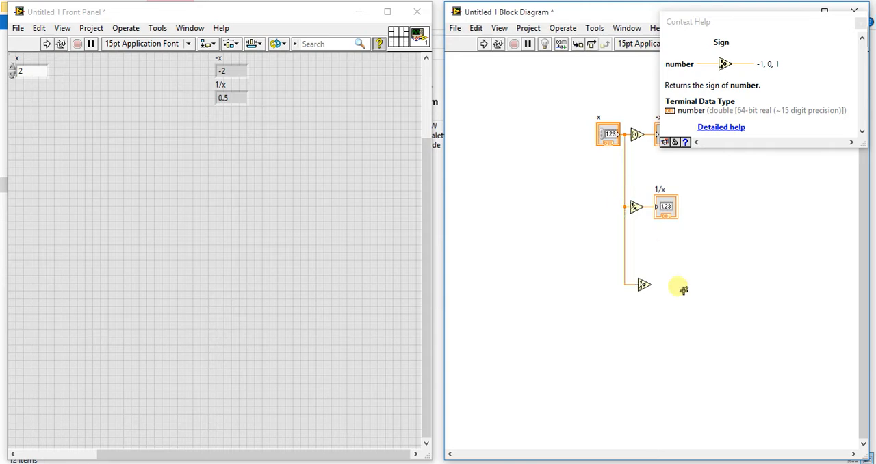
mouse_move(643, 285)
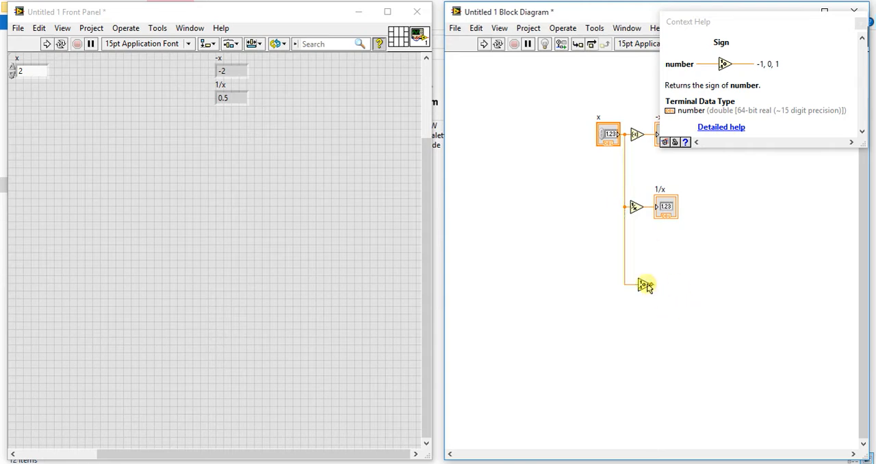
- Add a '-1, 0, 1' indicator to the Sign output and check it reads 1 for x = 2
right_click(643, 284)
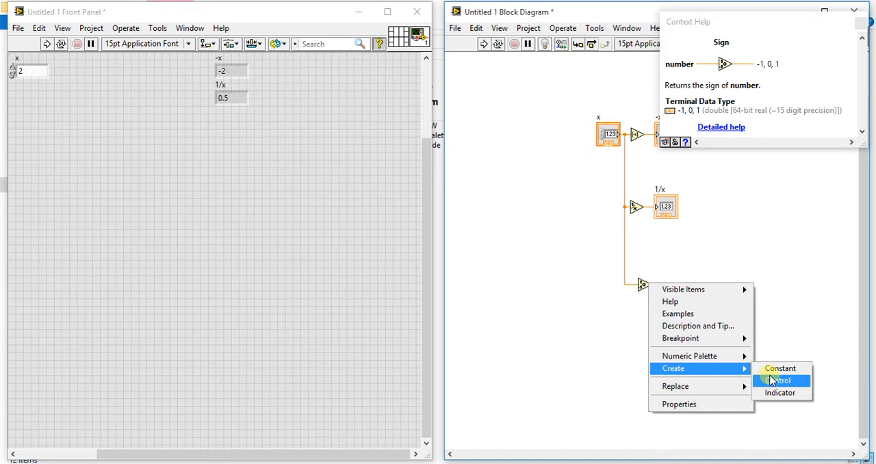
left_click(780, 392)
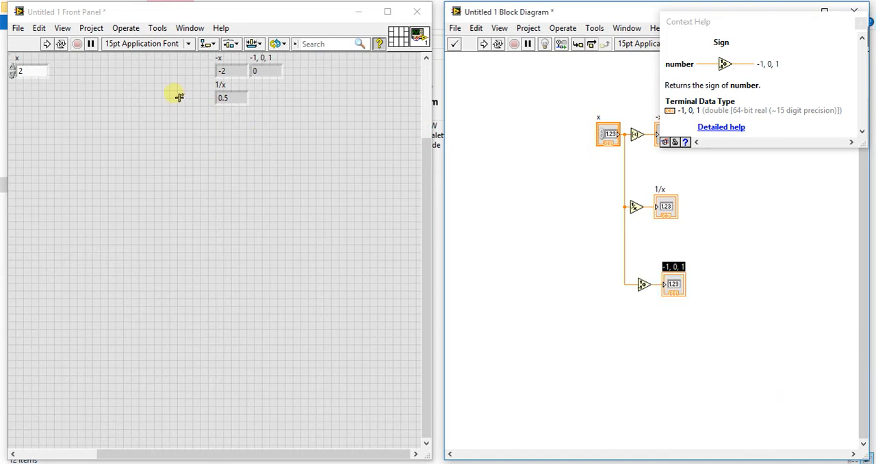
left_click(27, 71)
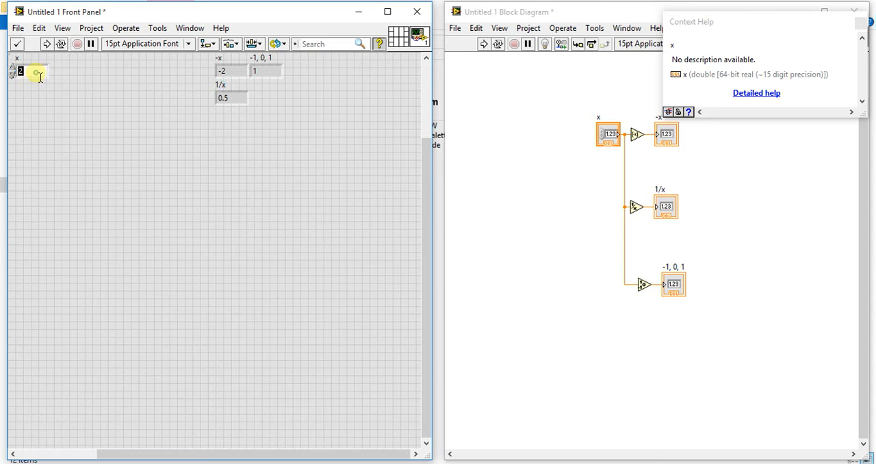
- Run the VI with x = -2, giving -x = 2, 1/x = -0.5 and sign -1
type("-2")
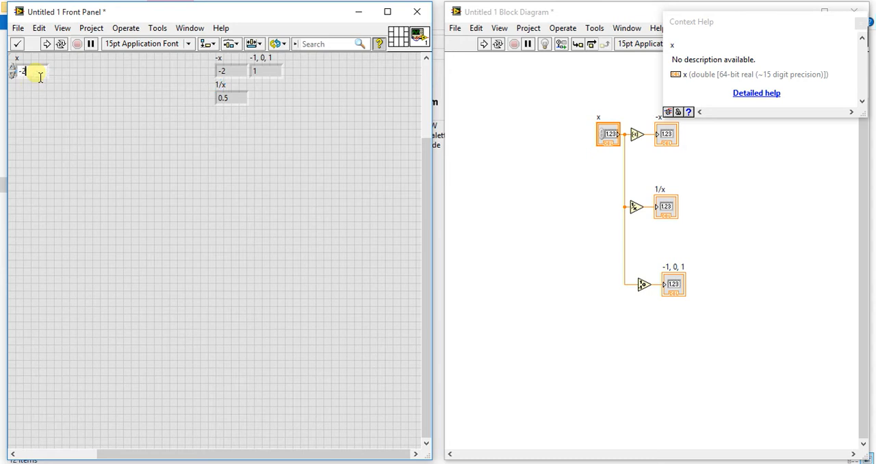
left_click(46, 43)
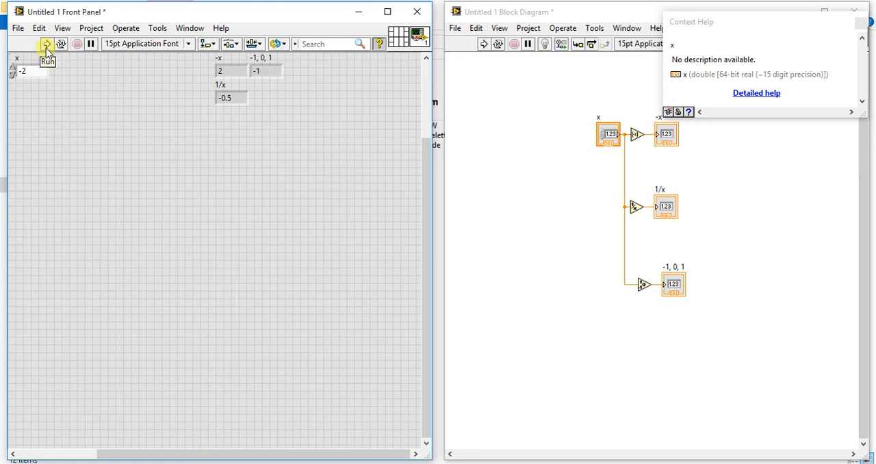
mouse_move(39, 65)
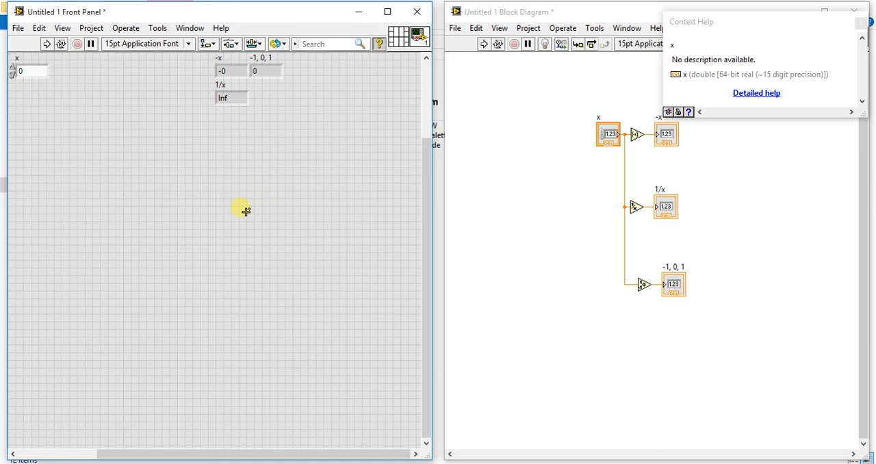
mouse_move(650, 137)
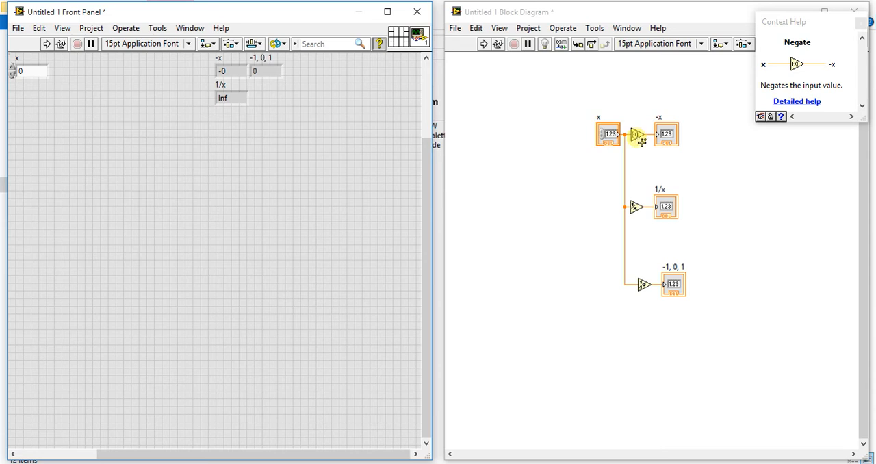
mouse_move(633, 207)
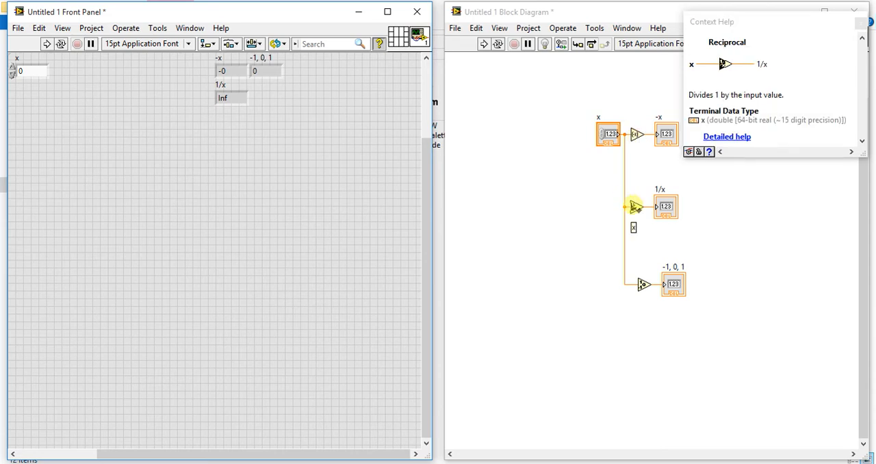